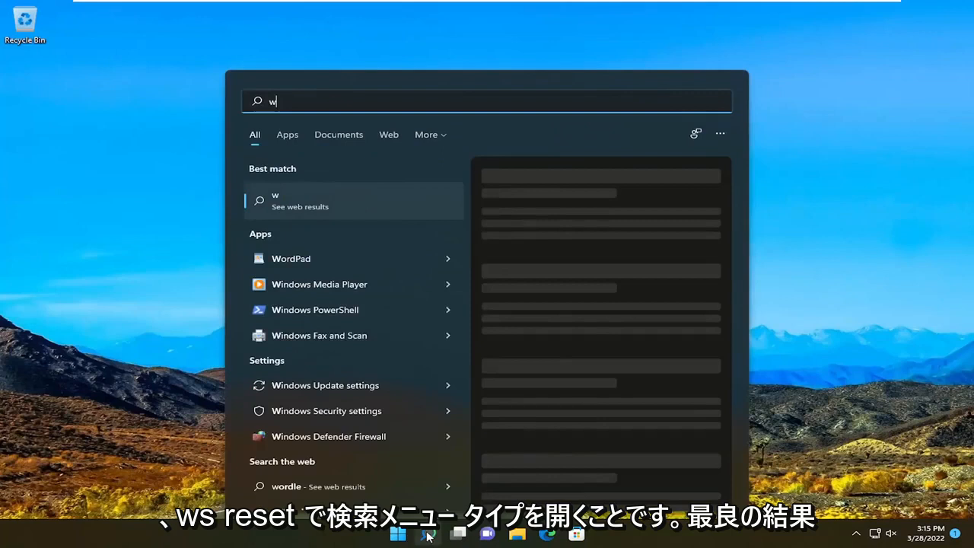
Search for wsreset and run it to reset the Microsoft Store
text(sreset)
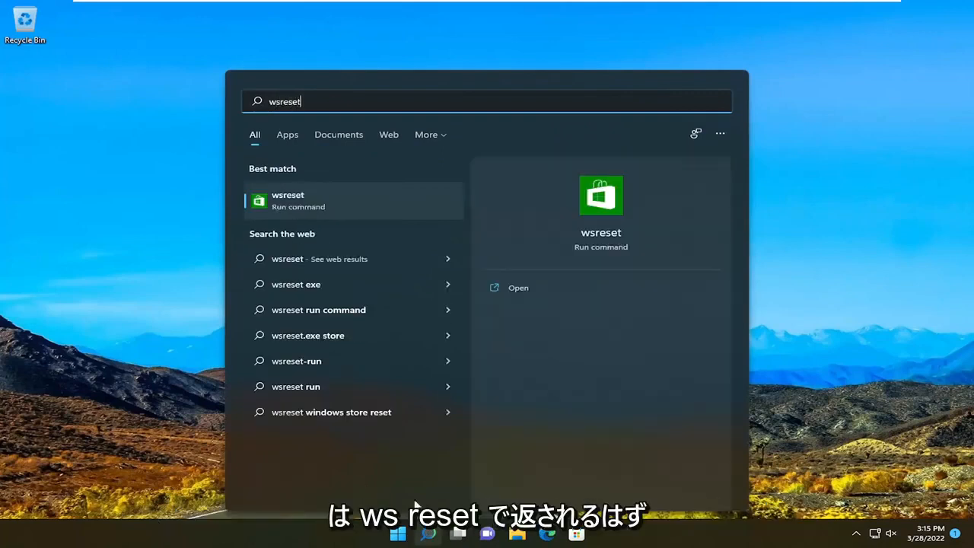
mouse_move(338, 197)
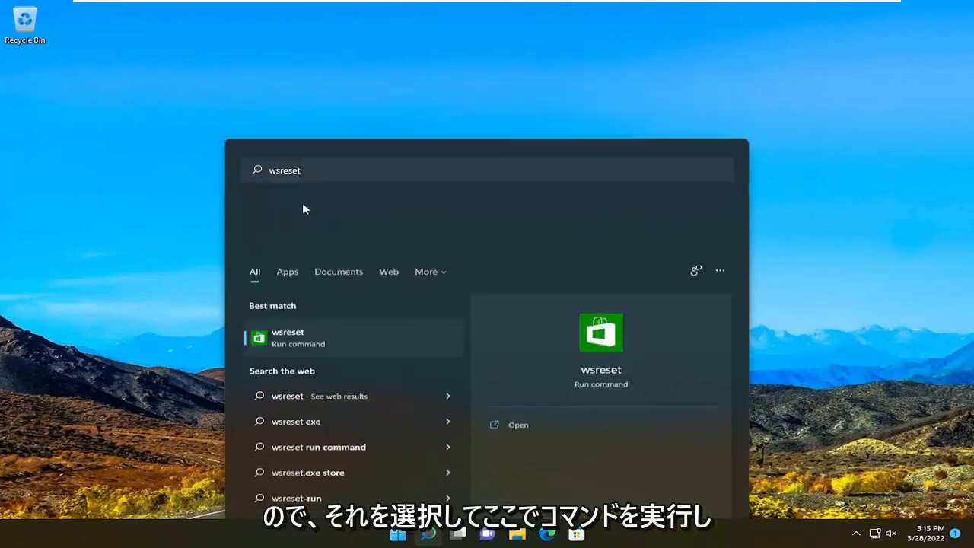
click(518, 425)
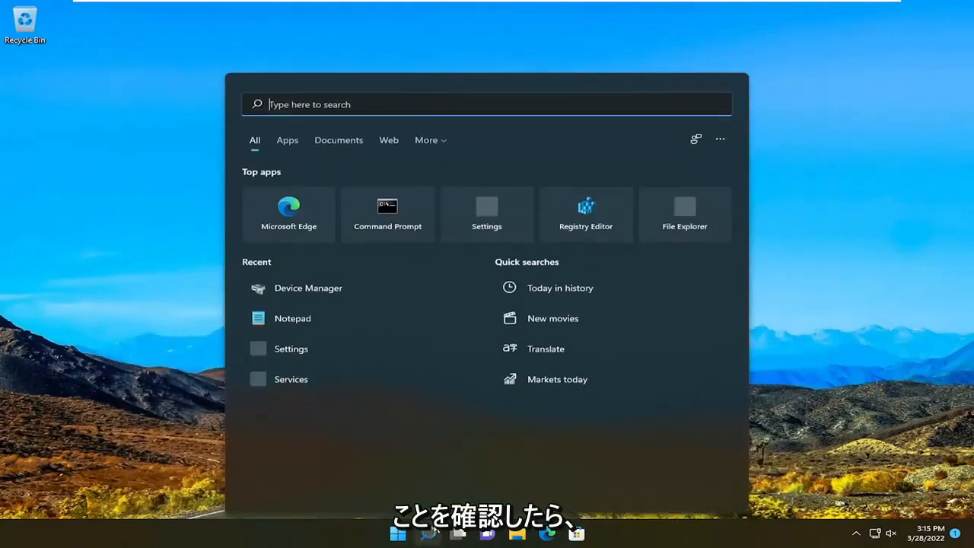
Search for cmd and launch Command Prompt as administrator, approving User Account Control
text(cmd)
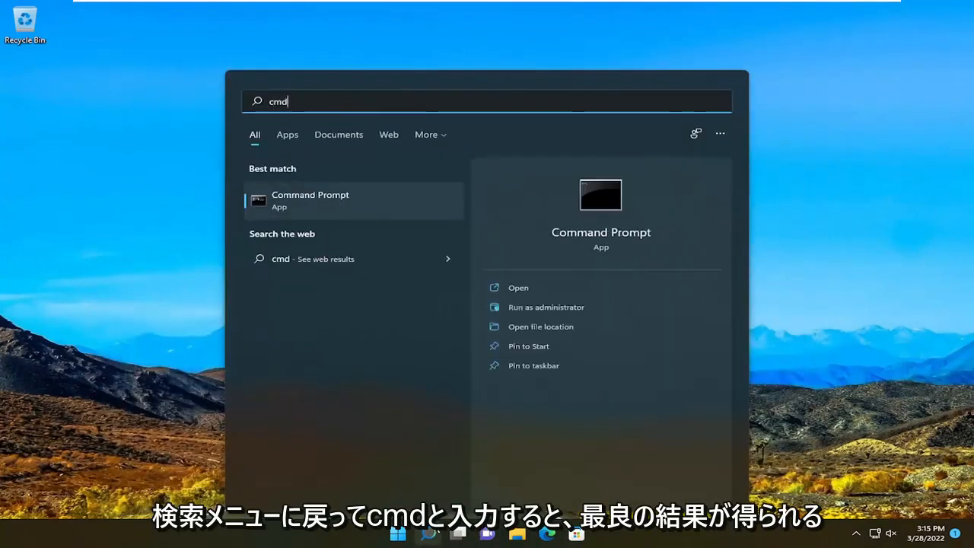
mouse_move(345, 208)
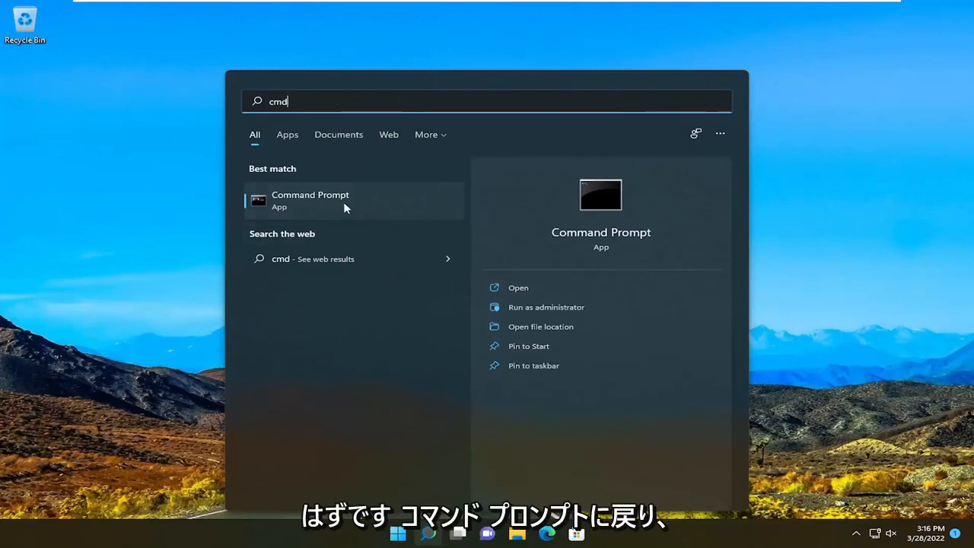
right_click(310, 201)
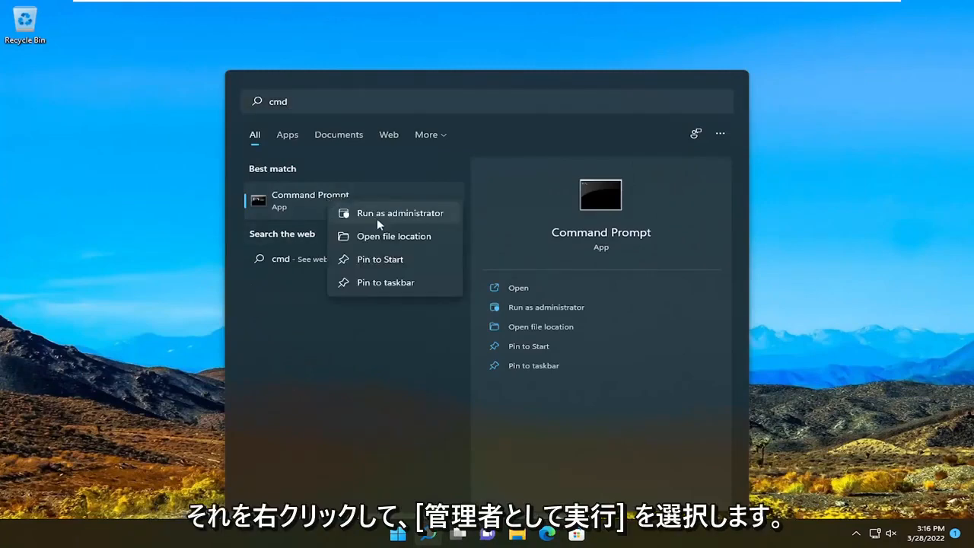
click(400, 212)
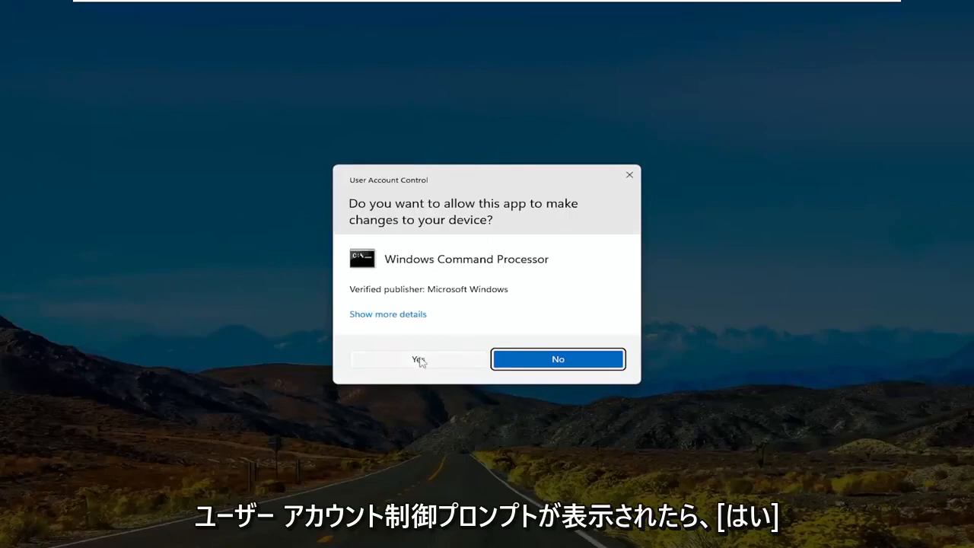
click(418, 359)
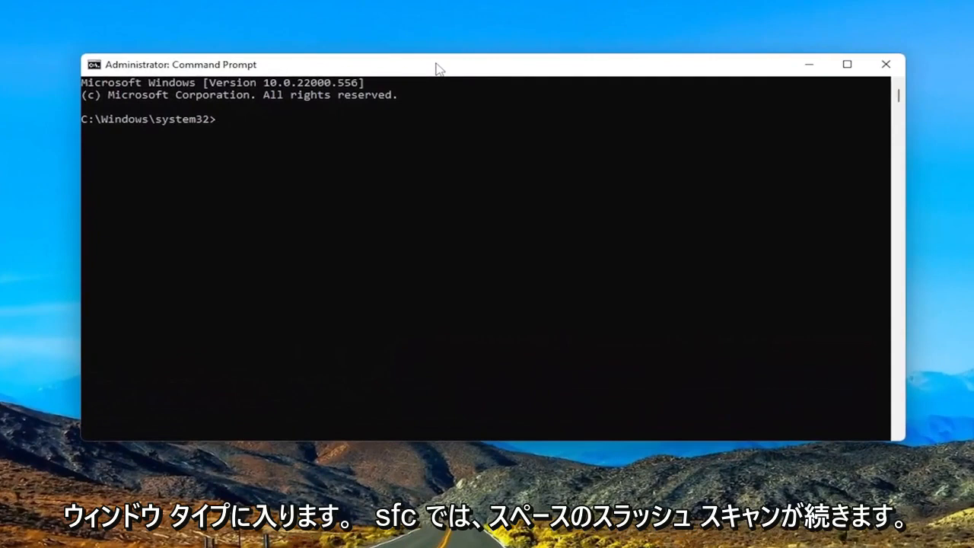
Run sfc /scannow to scan system files, then close the window
text(sfc)
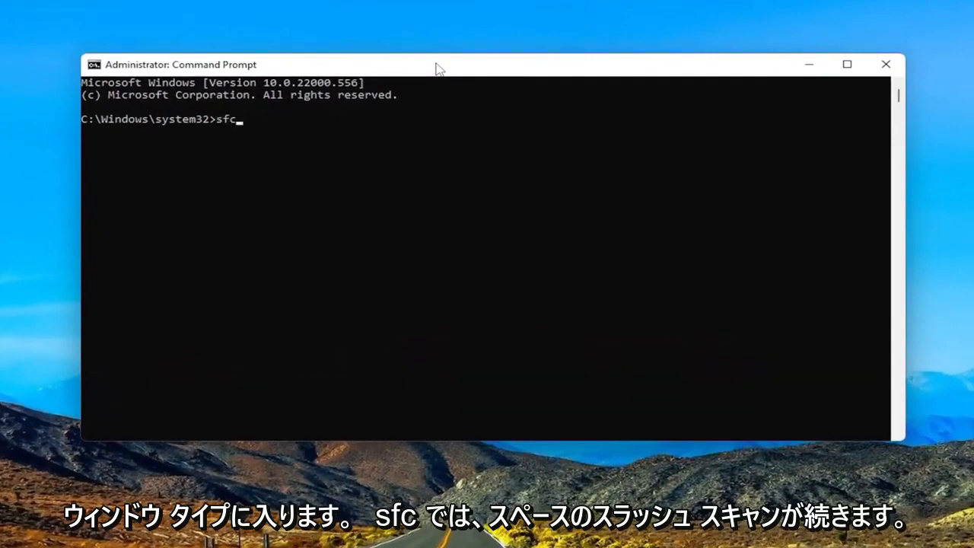
text(/scanno)
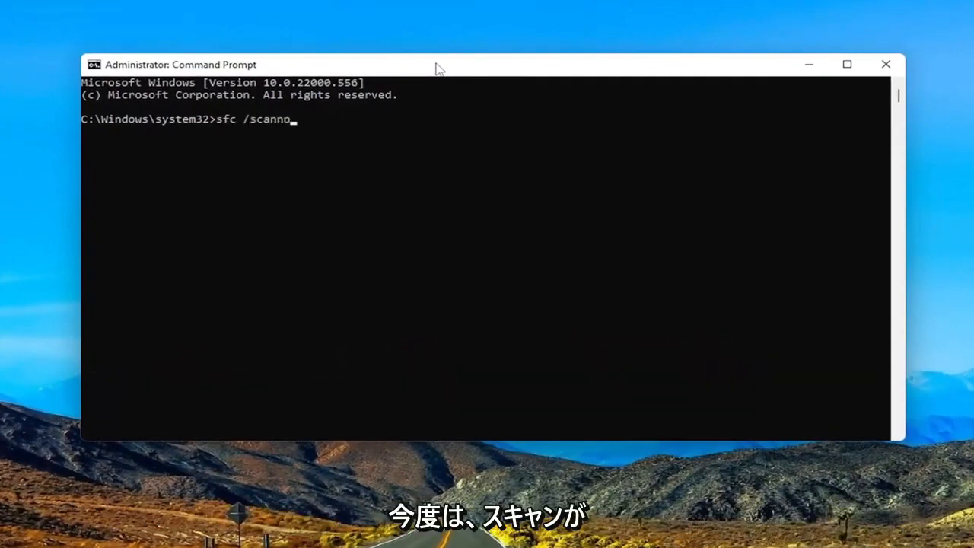
text(w)
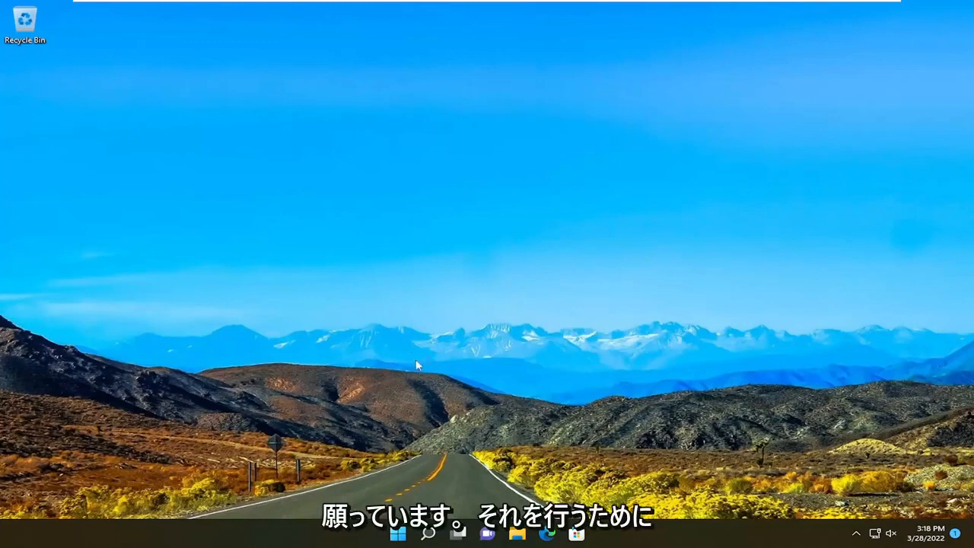
Search for apps and features and open the Apps & features settings page
click(429, 533)
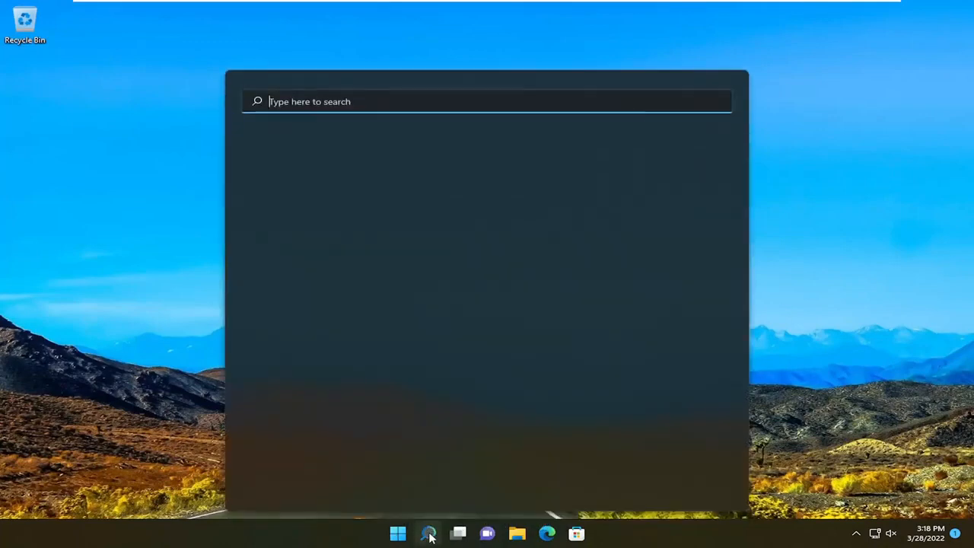
text(apps and fea)
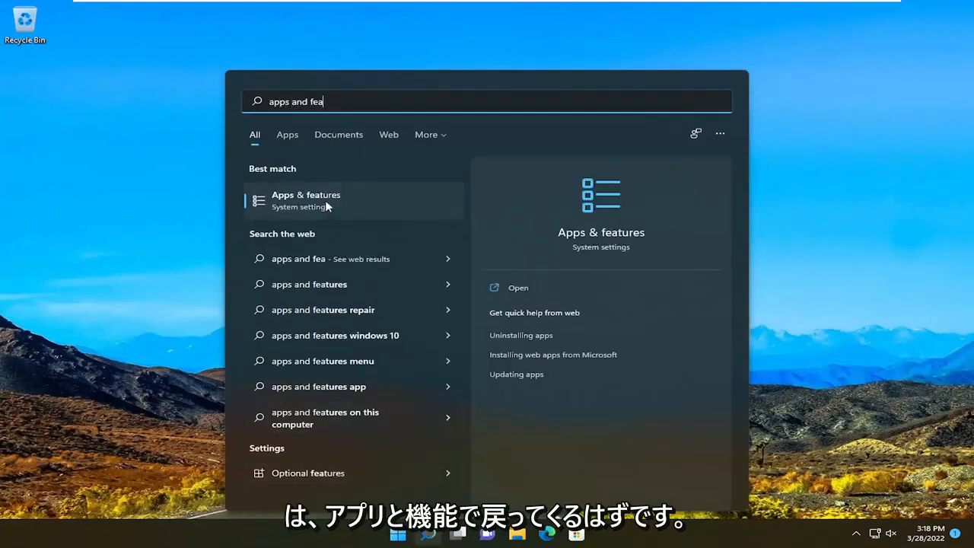
click(305, 200)
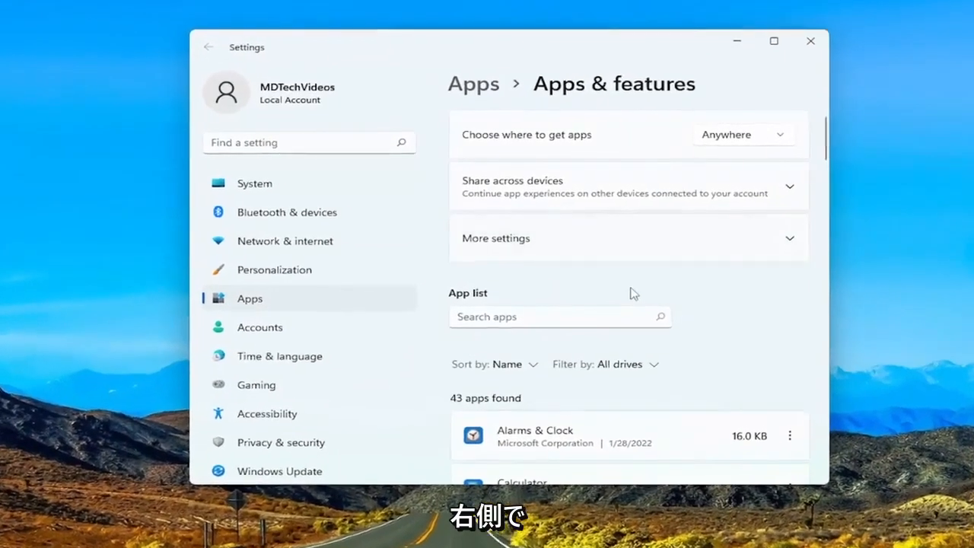
Scroll the installed apps list to Camera and open its Advanced options
scroll(down, 3)
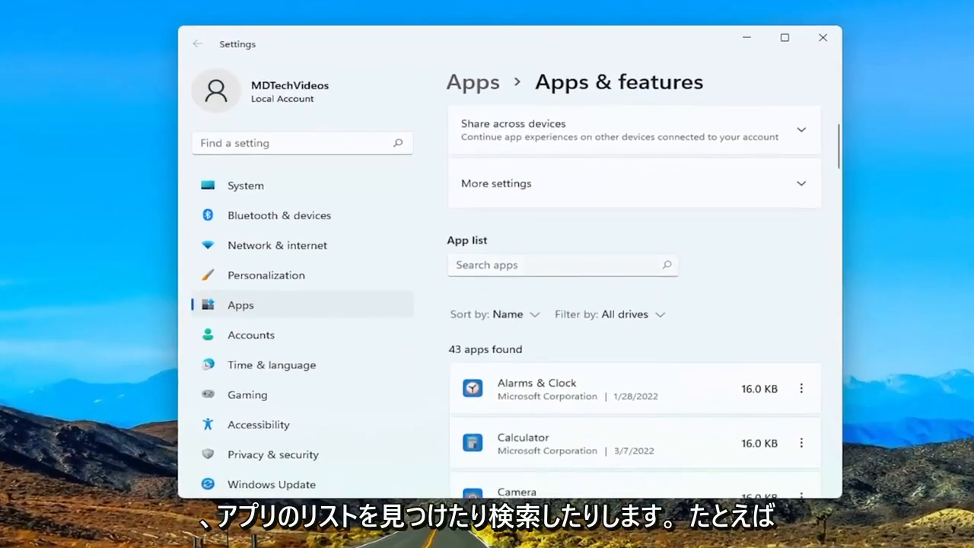
scroll(down, 3)
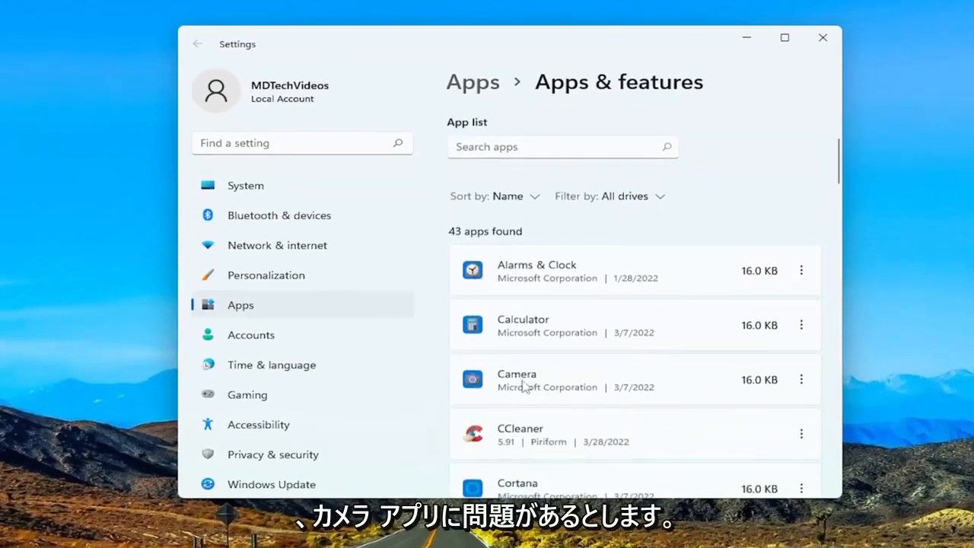
mouse_move(802, 379)
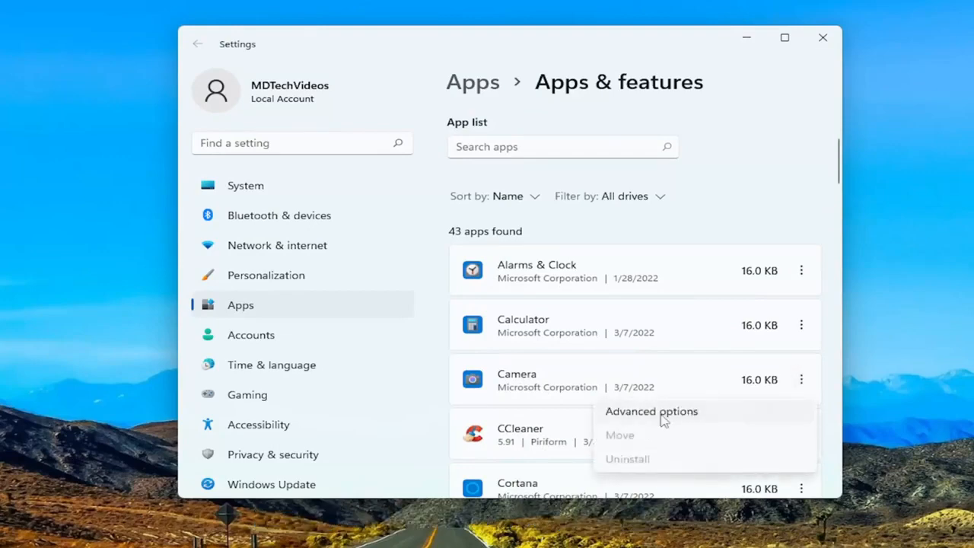
click(650, 411)
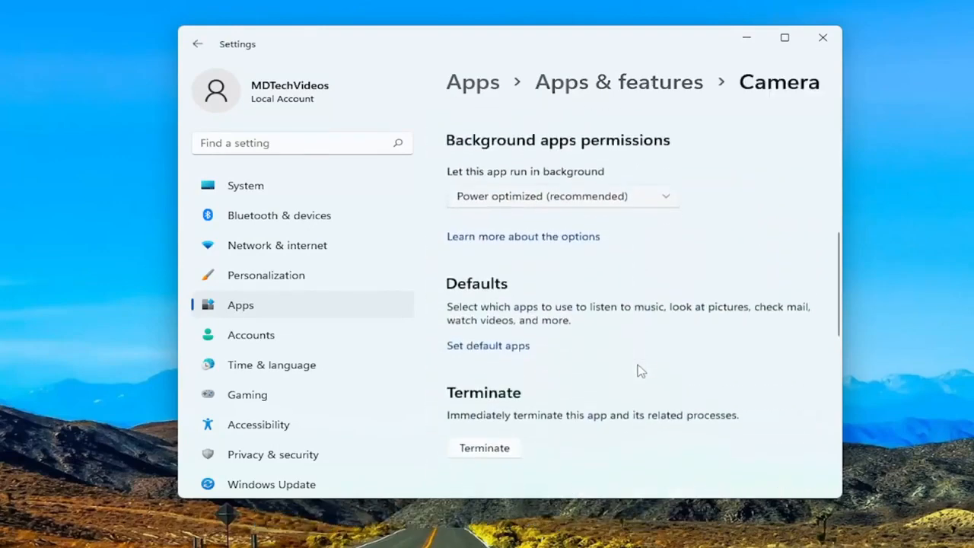
Repair the Camera app, then start its Reset
scroll(down, 3)
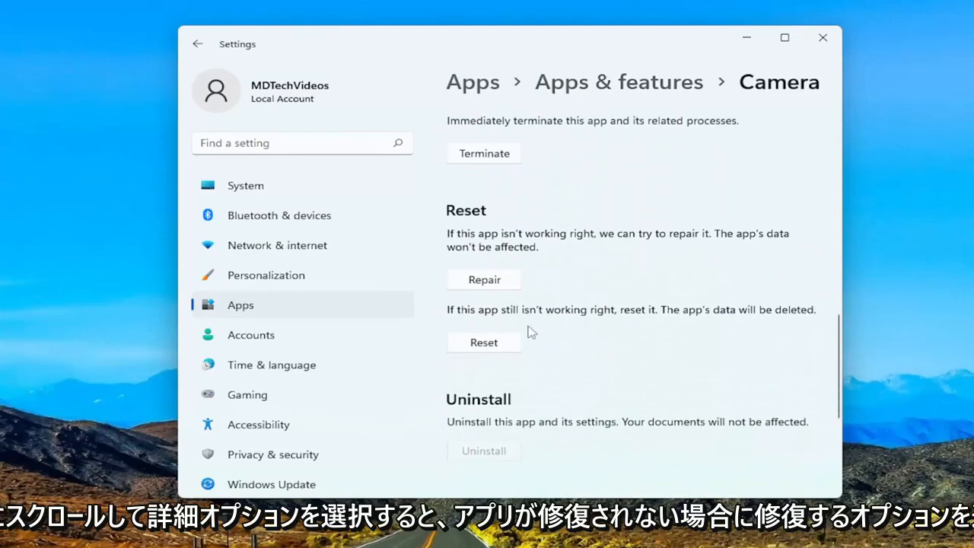
mouse_move(576, 242)
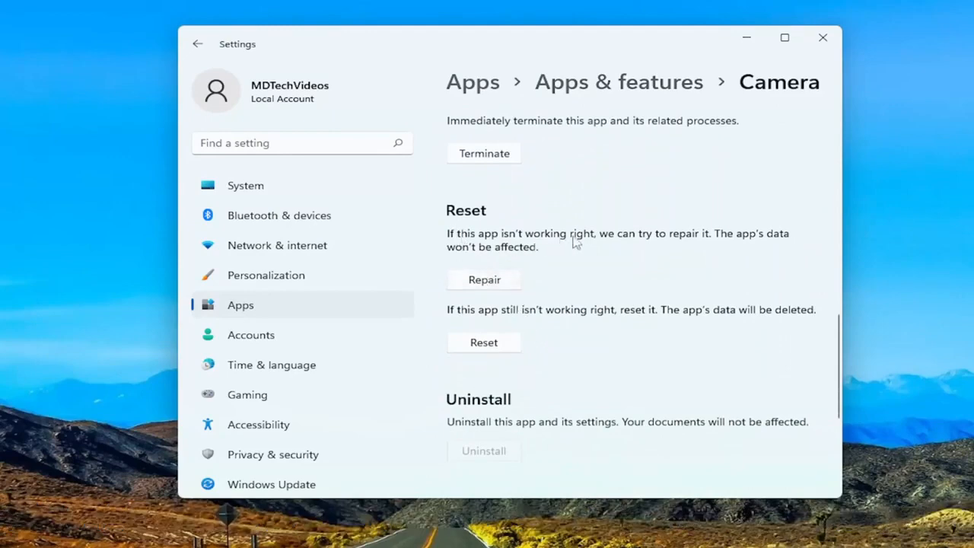
mouse_move(505, 257)
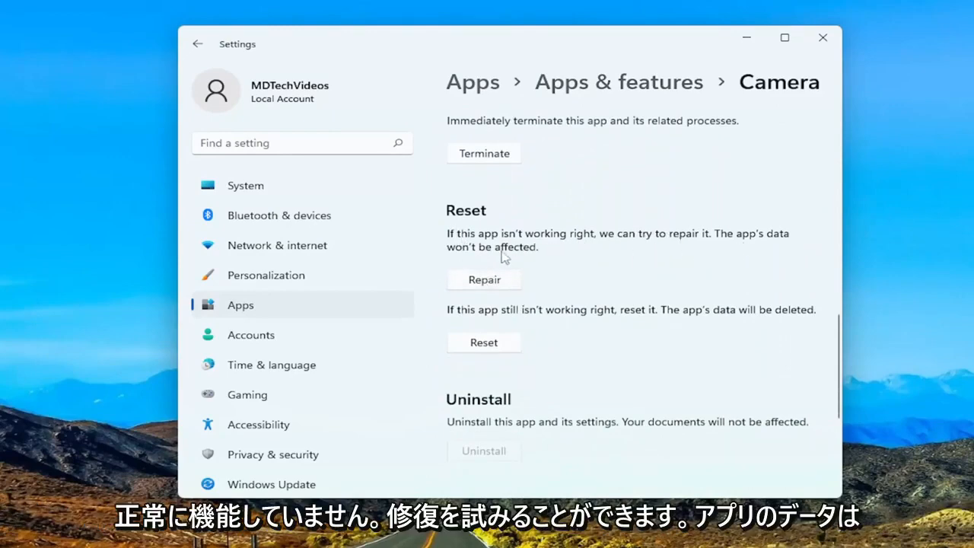
click(483, 280)
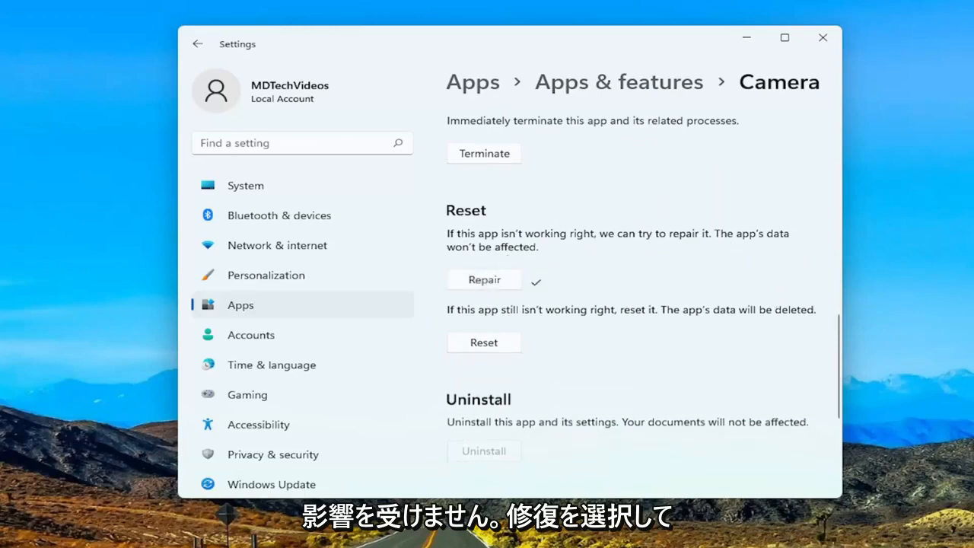
mouse_move(484, 343)
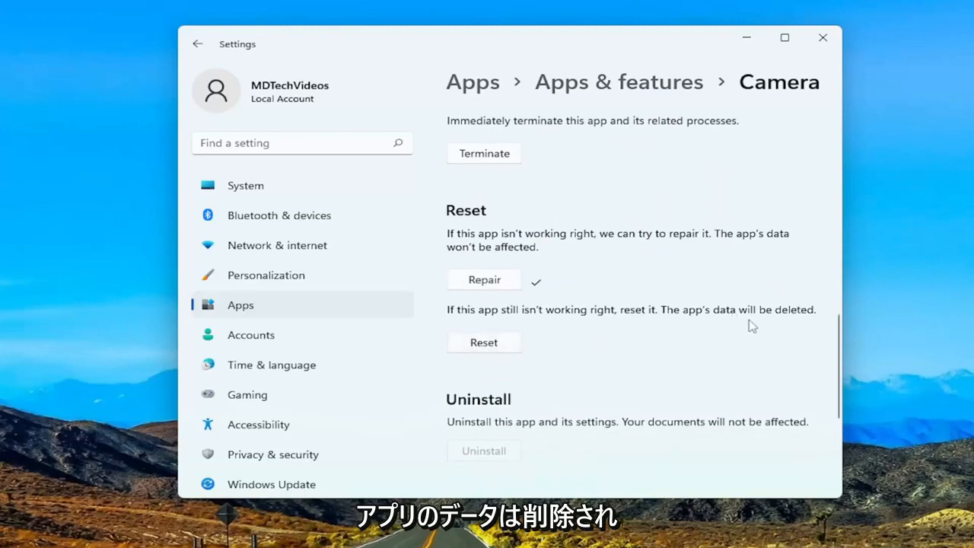
click(483, 342)
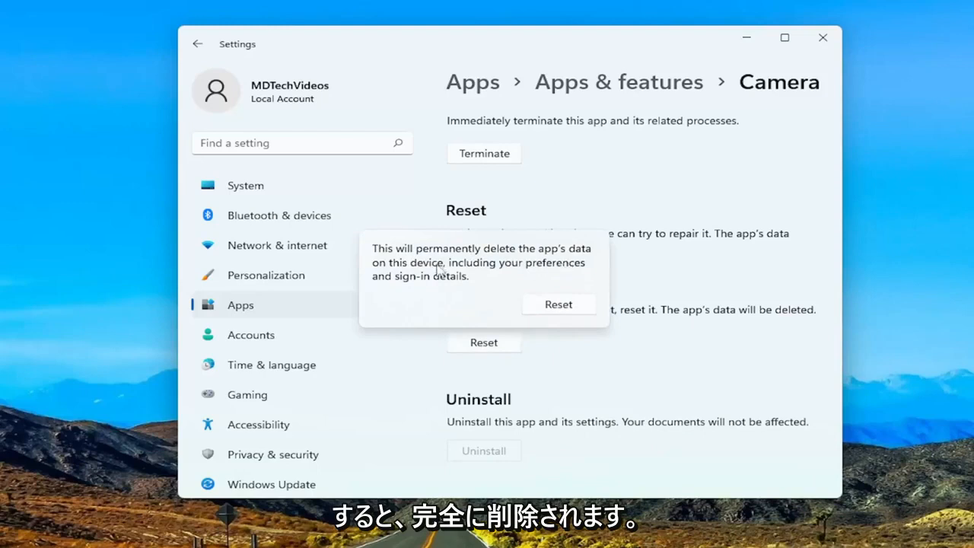
mouse_move(420, 282)
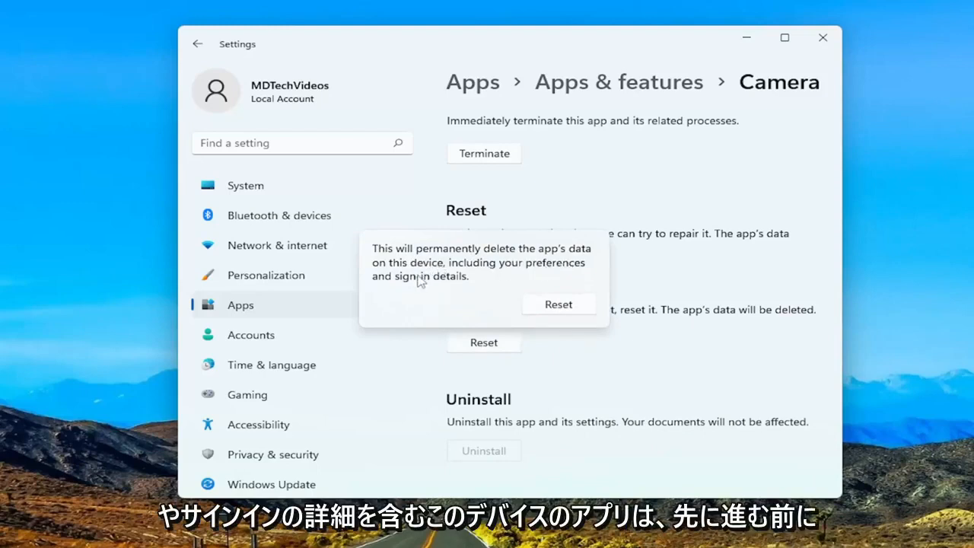
mouse_move(459, 285)
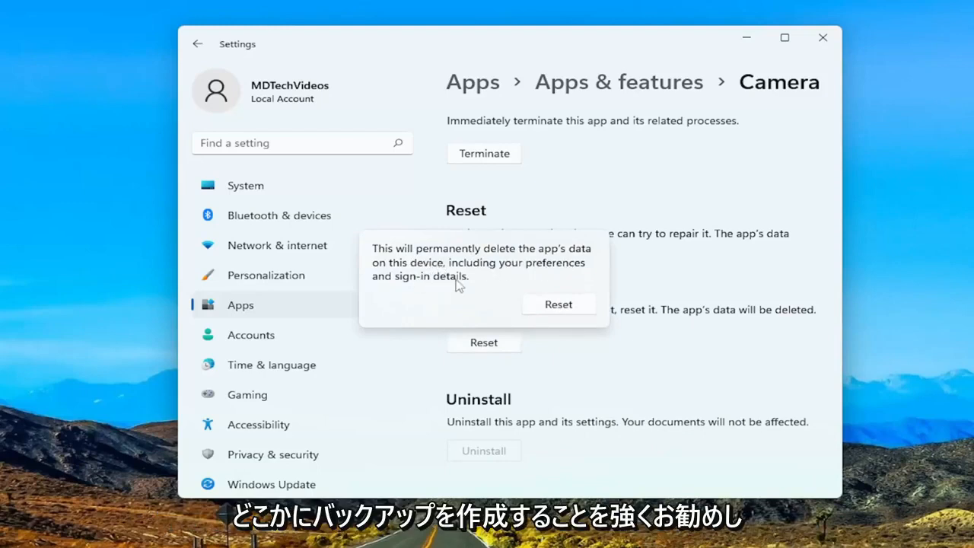
mouse_move(470, 303)
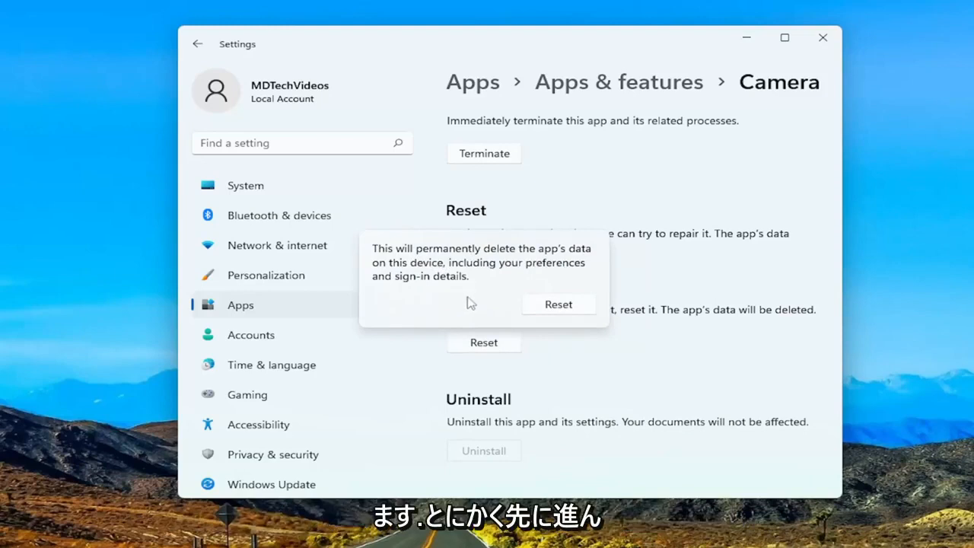
mouse_move(561, 319)
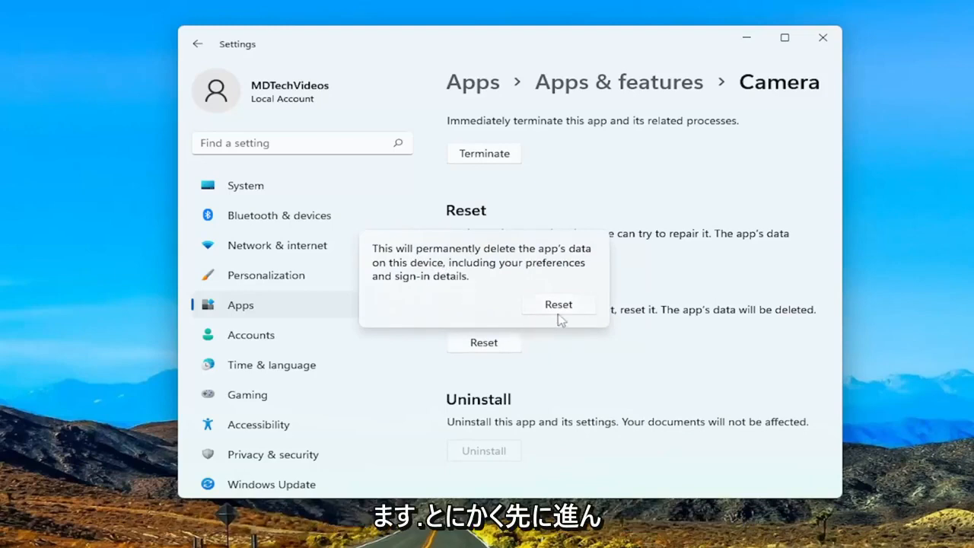
Confirm Reset in the flyout to permanently delete the Camera app's data
click(558, 305)
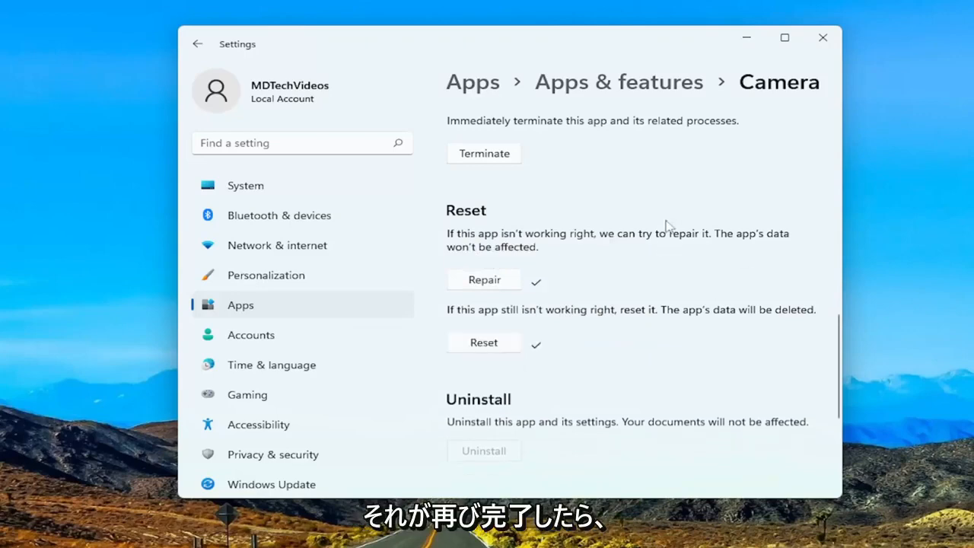
Close the Settings window from its title bar
click(822, 37)
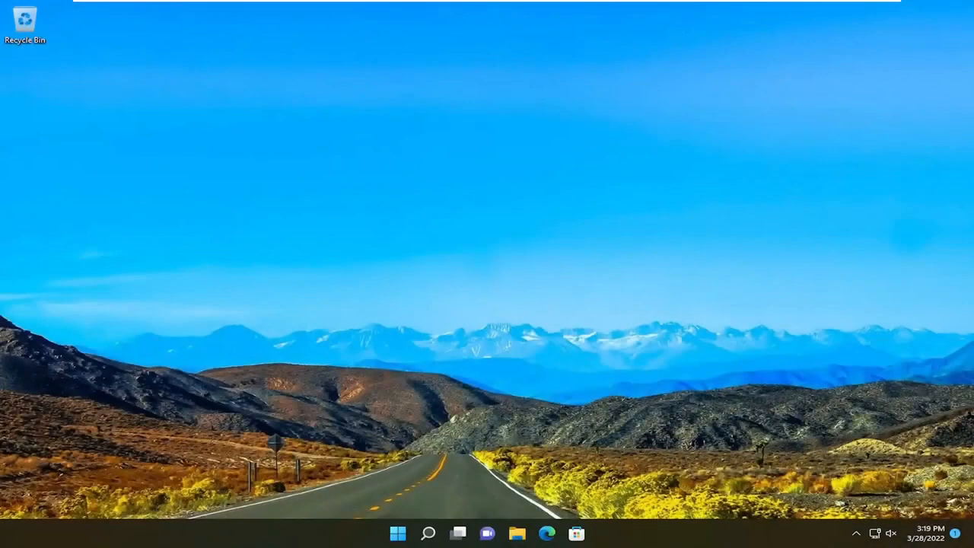
mouse_move(439, 238)
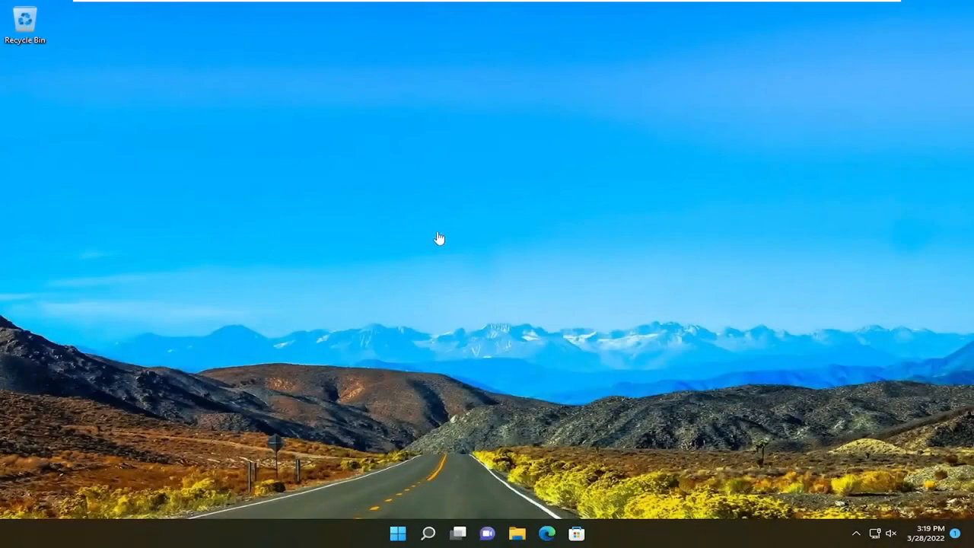